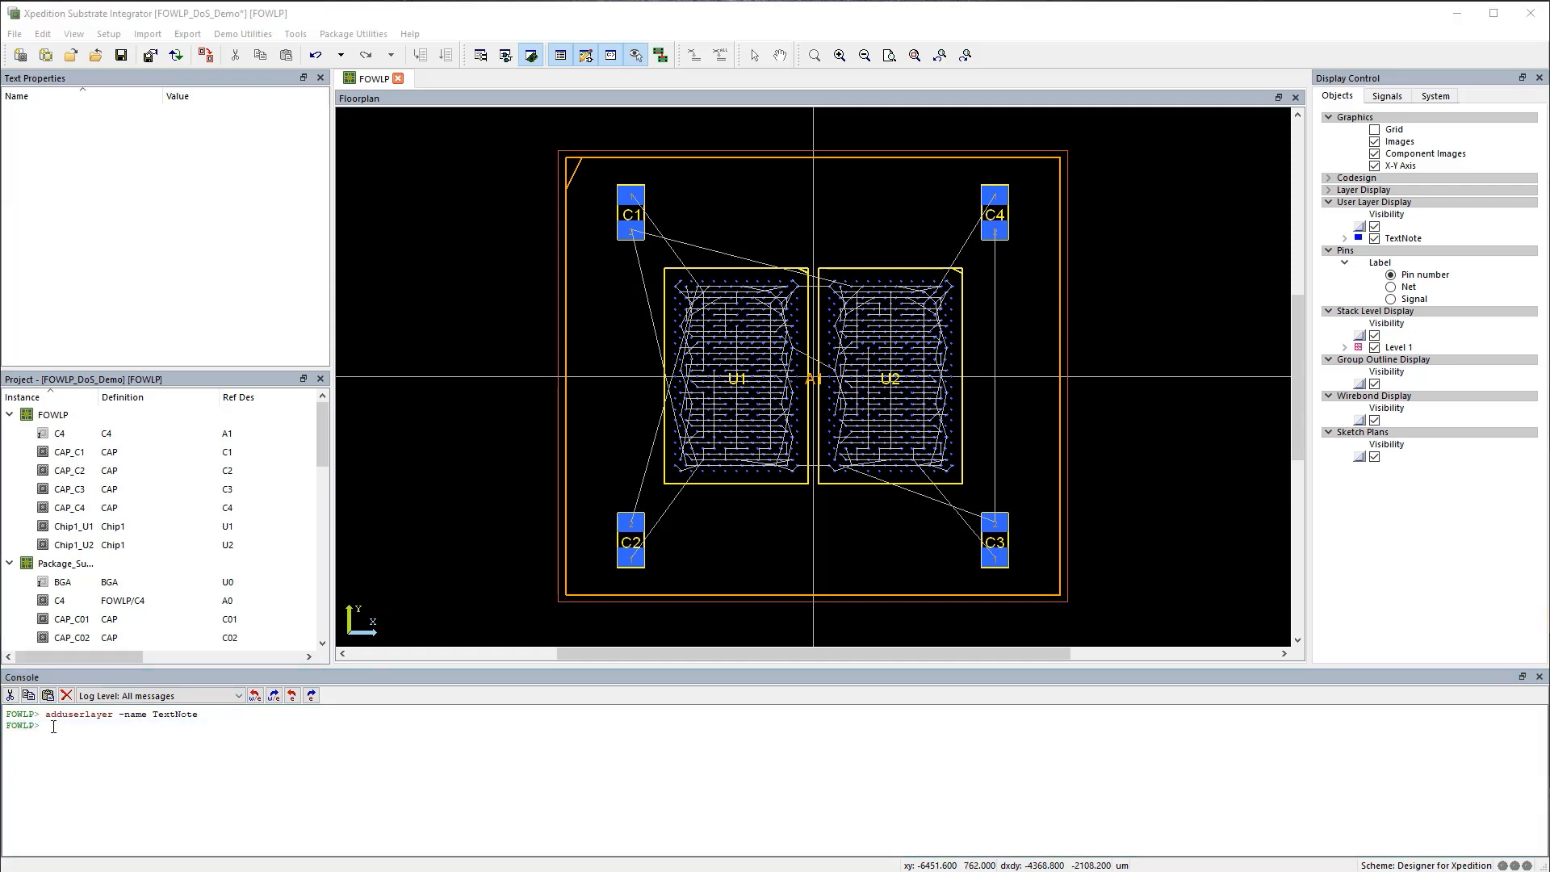
# Step: Add TextNote and DCAP user layers, then start importing components for optimization
pyautogui.click(1375, 237)
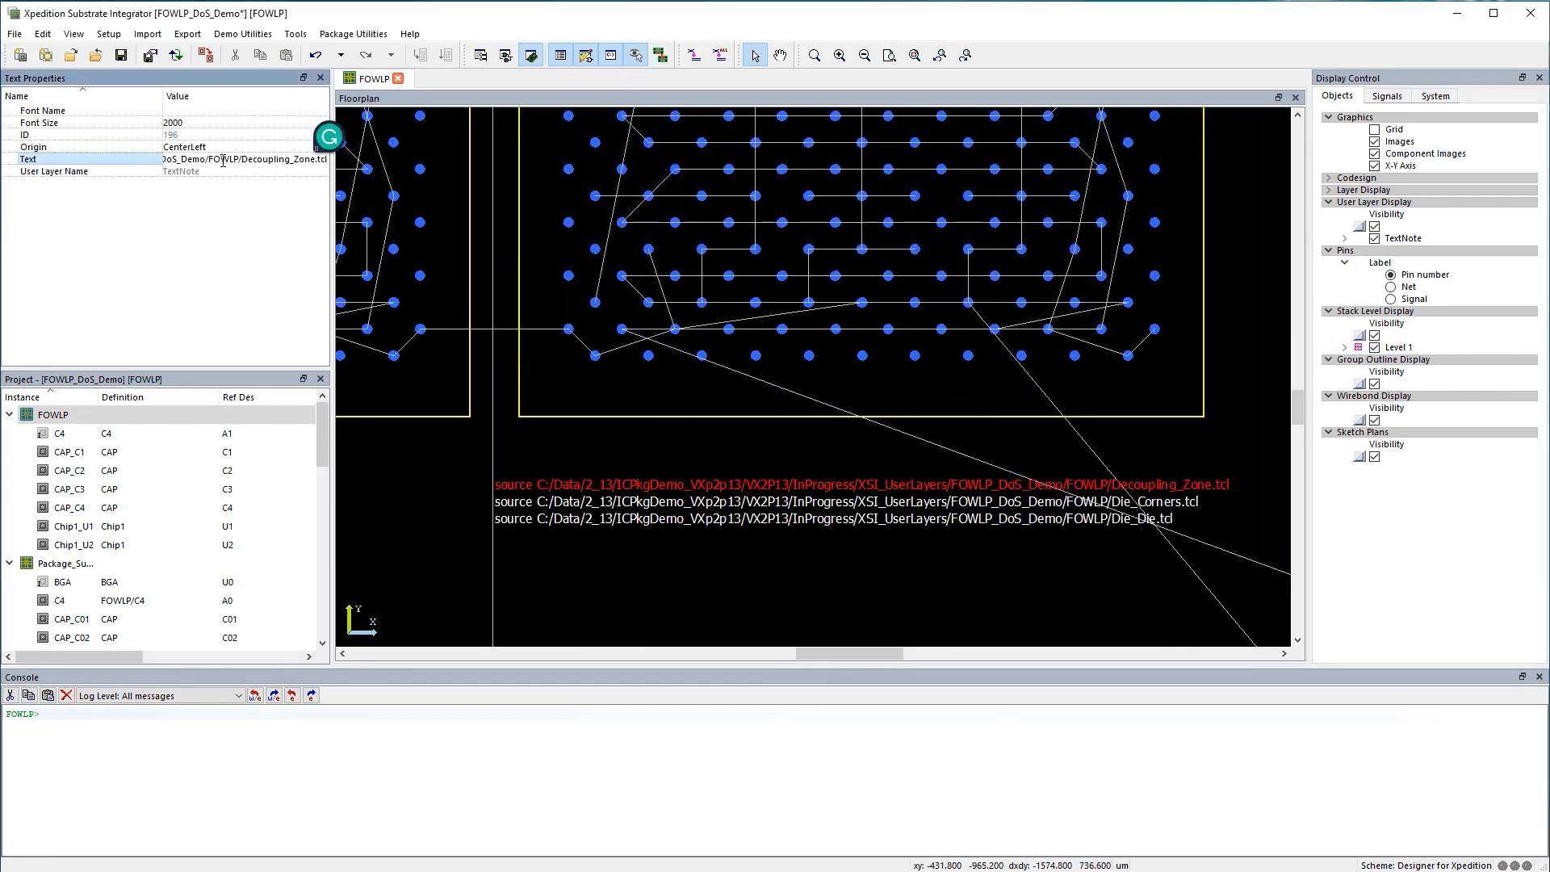
pyautogui.click(62, 581)
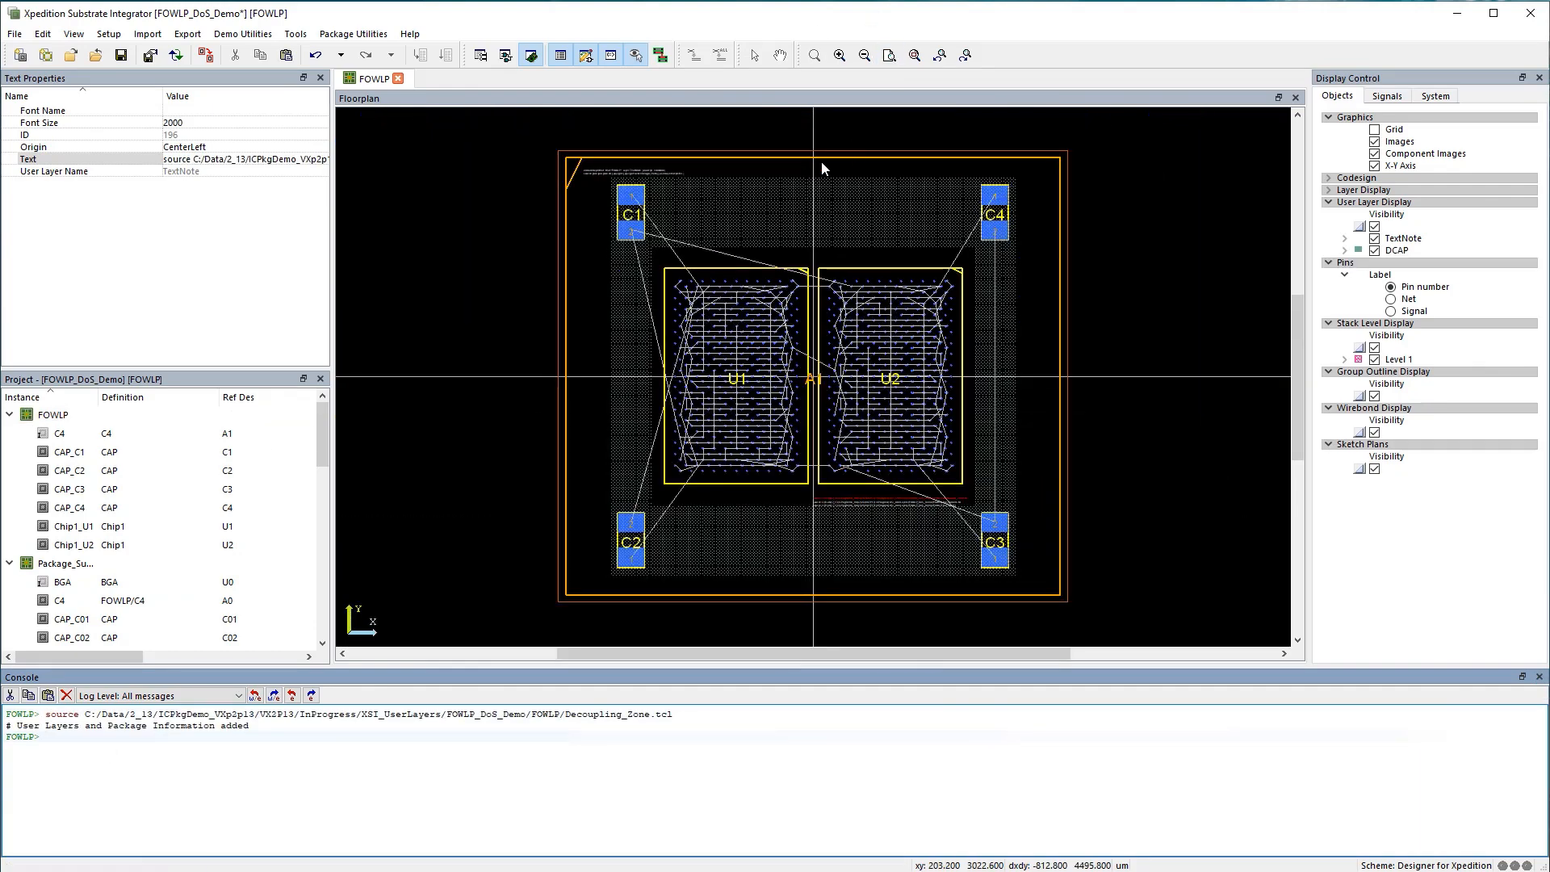
pyautogui.click(146, 35)
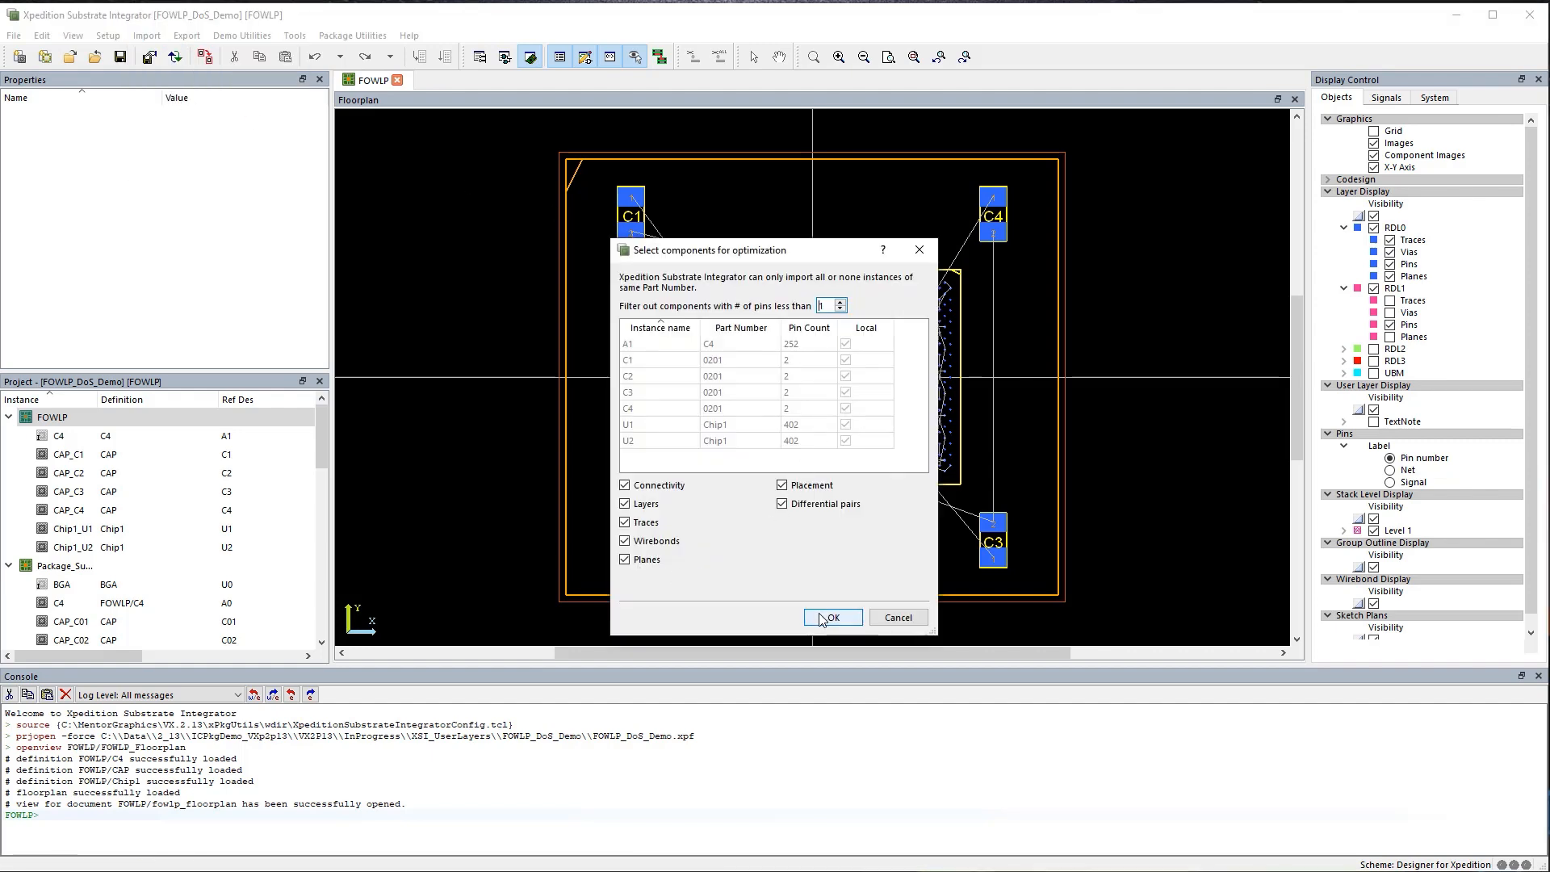
# Step: Confirm the component import, then show RDL1 and RDL2 traces and planes individually
pyautogui.click(830, 617)
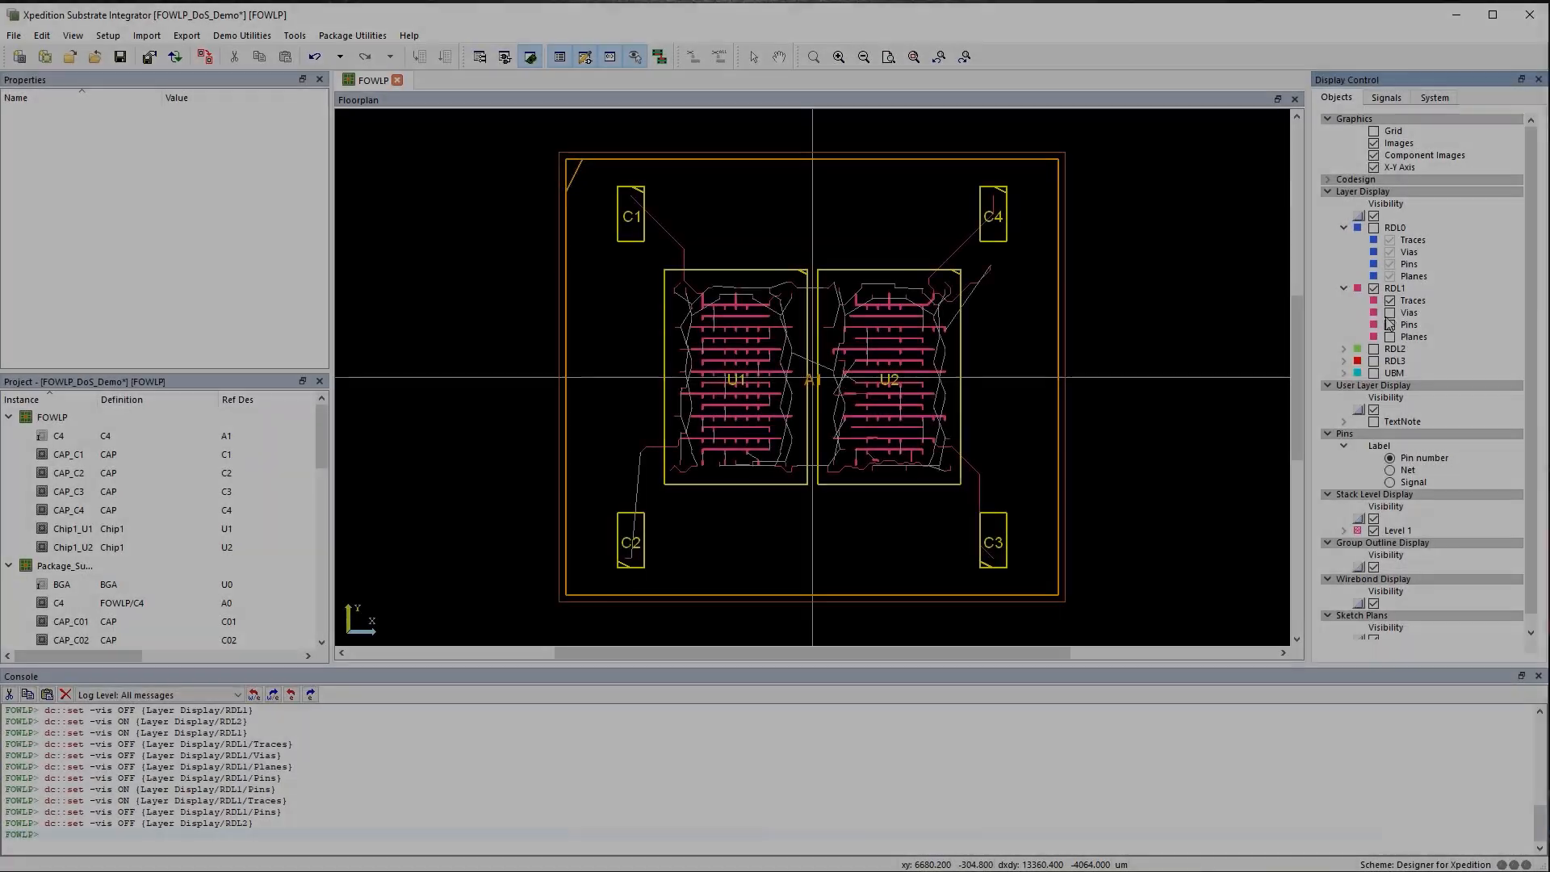
pyautogui.click(1388, 336)
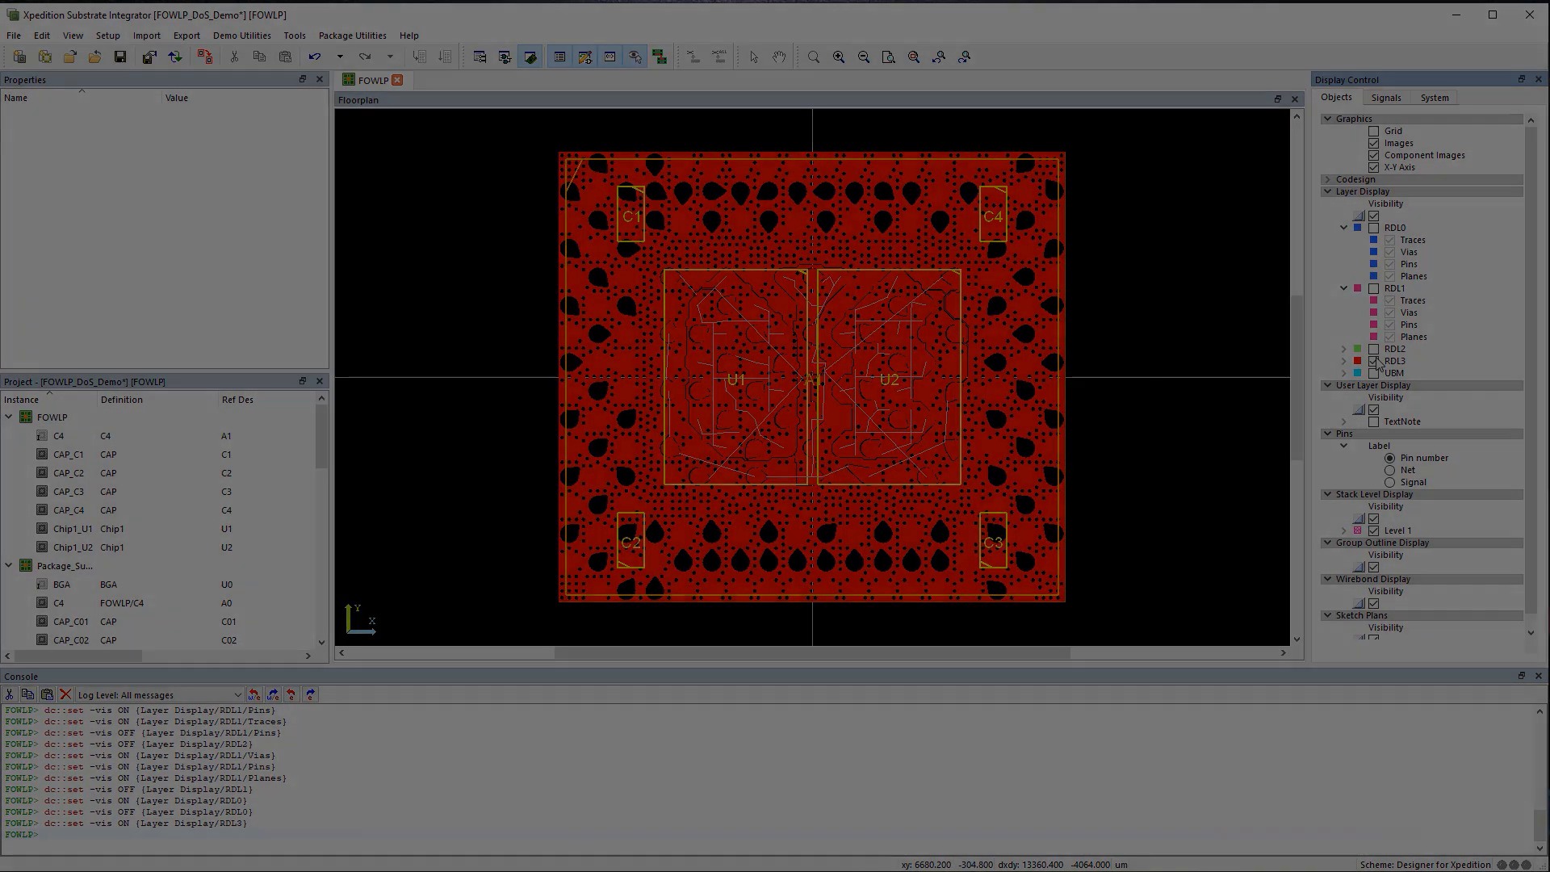
pyautogui.click(72, 35)
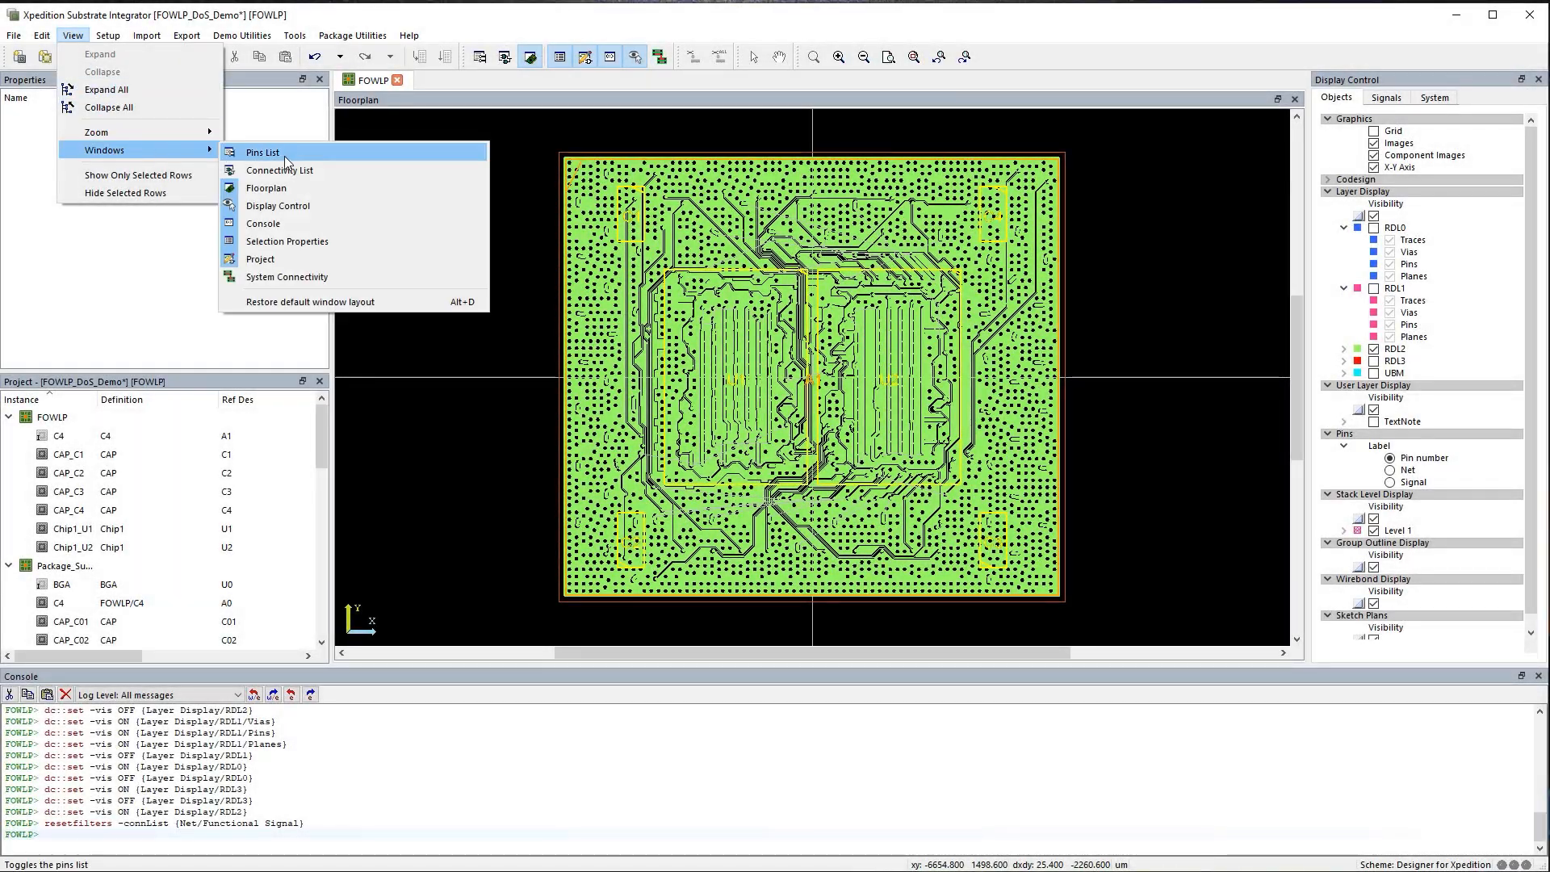
# Step: Open the 101-net Connectivity List pane via View > Windows
pyautogui.click(280, 169)
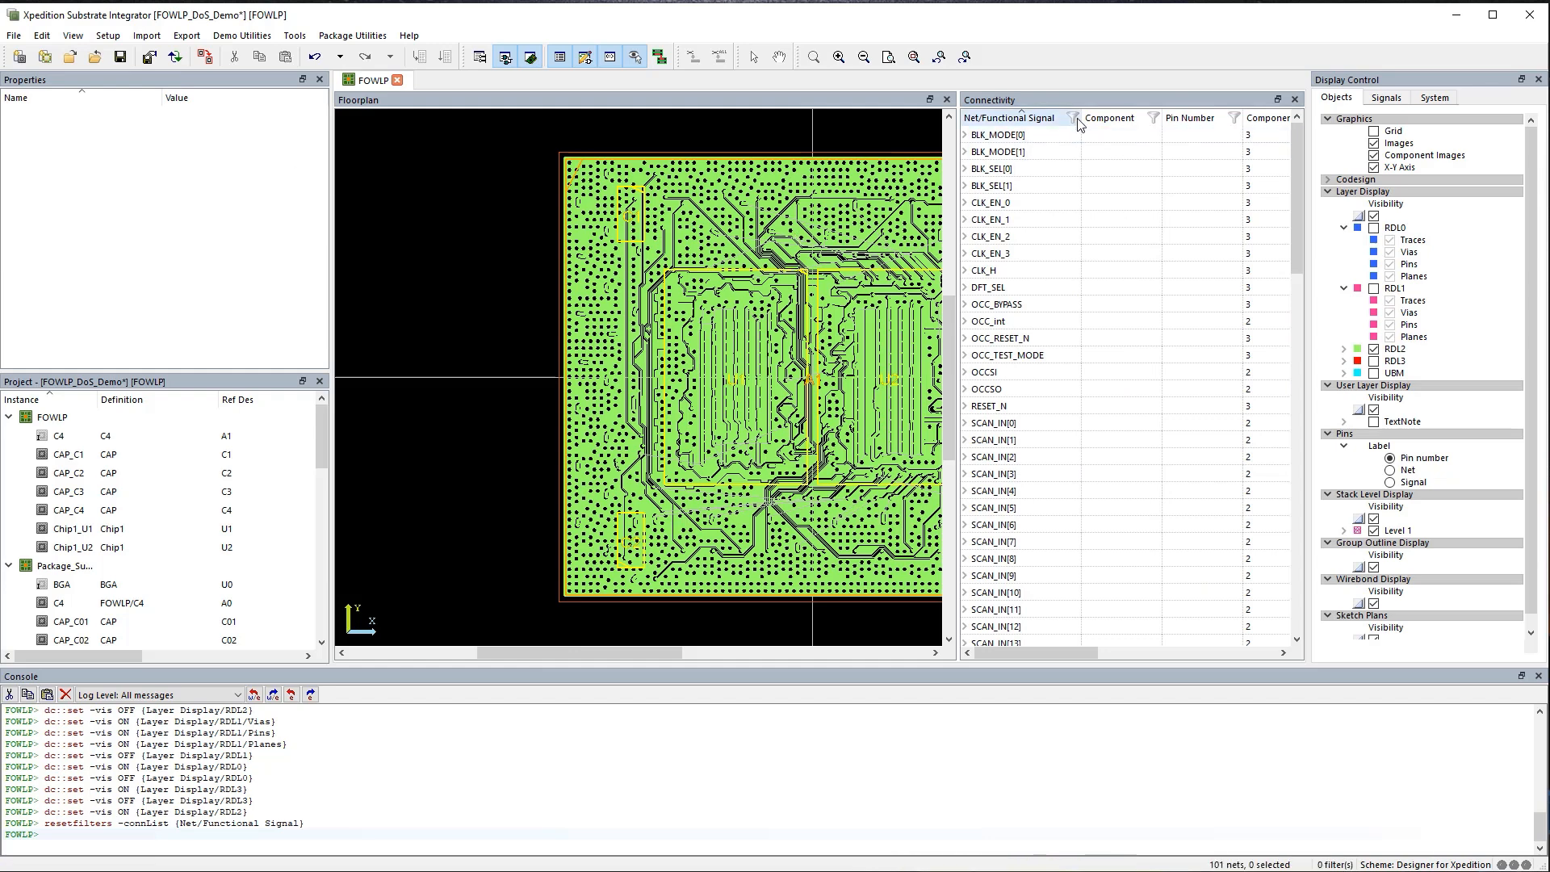
pyautogui.click(1073, 118)
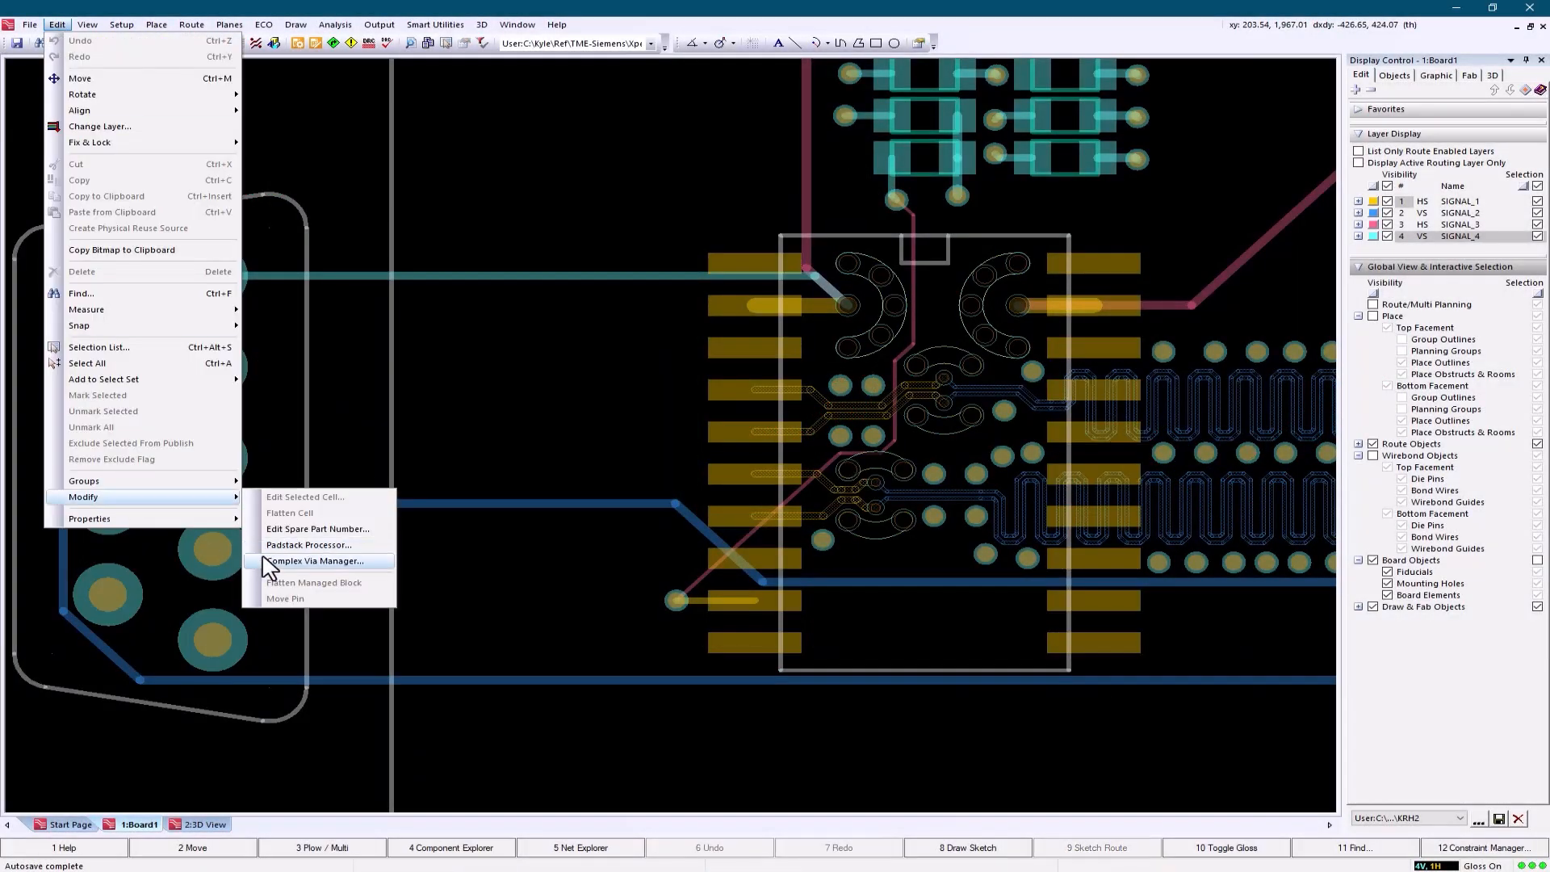
# Step: Import the diffpair and single complex via patterns, mapping via layer 4 to design layer 4
pyautogui.click(316, 560)
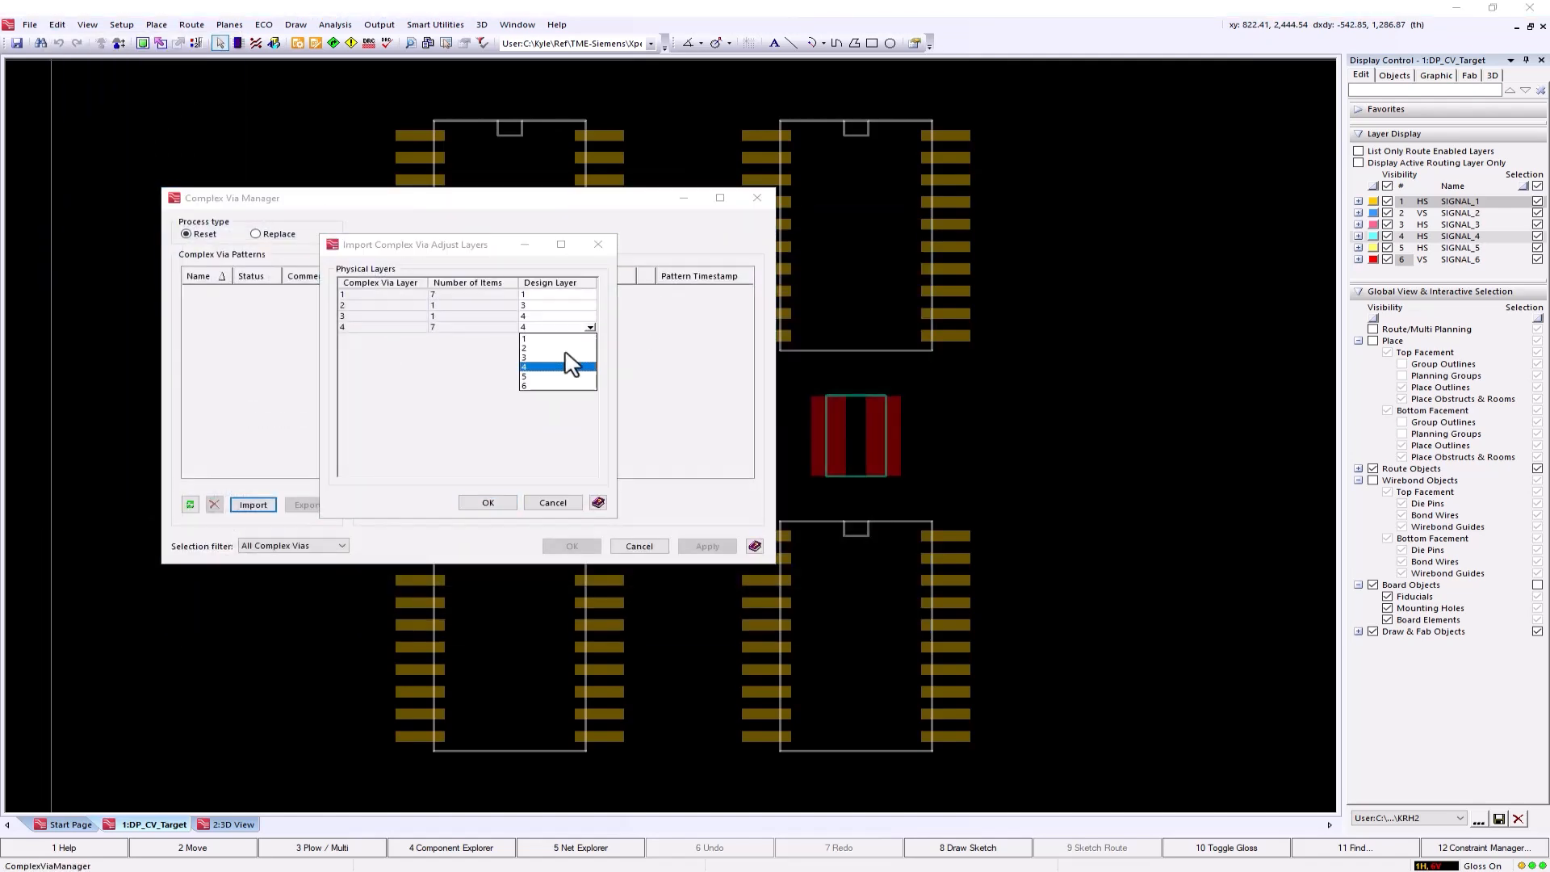
pyautogui.click(486, 502)
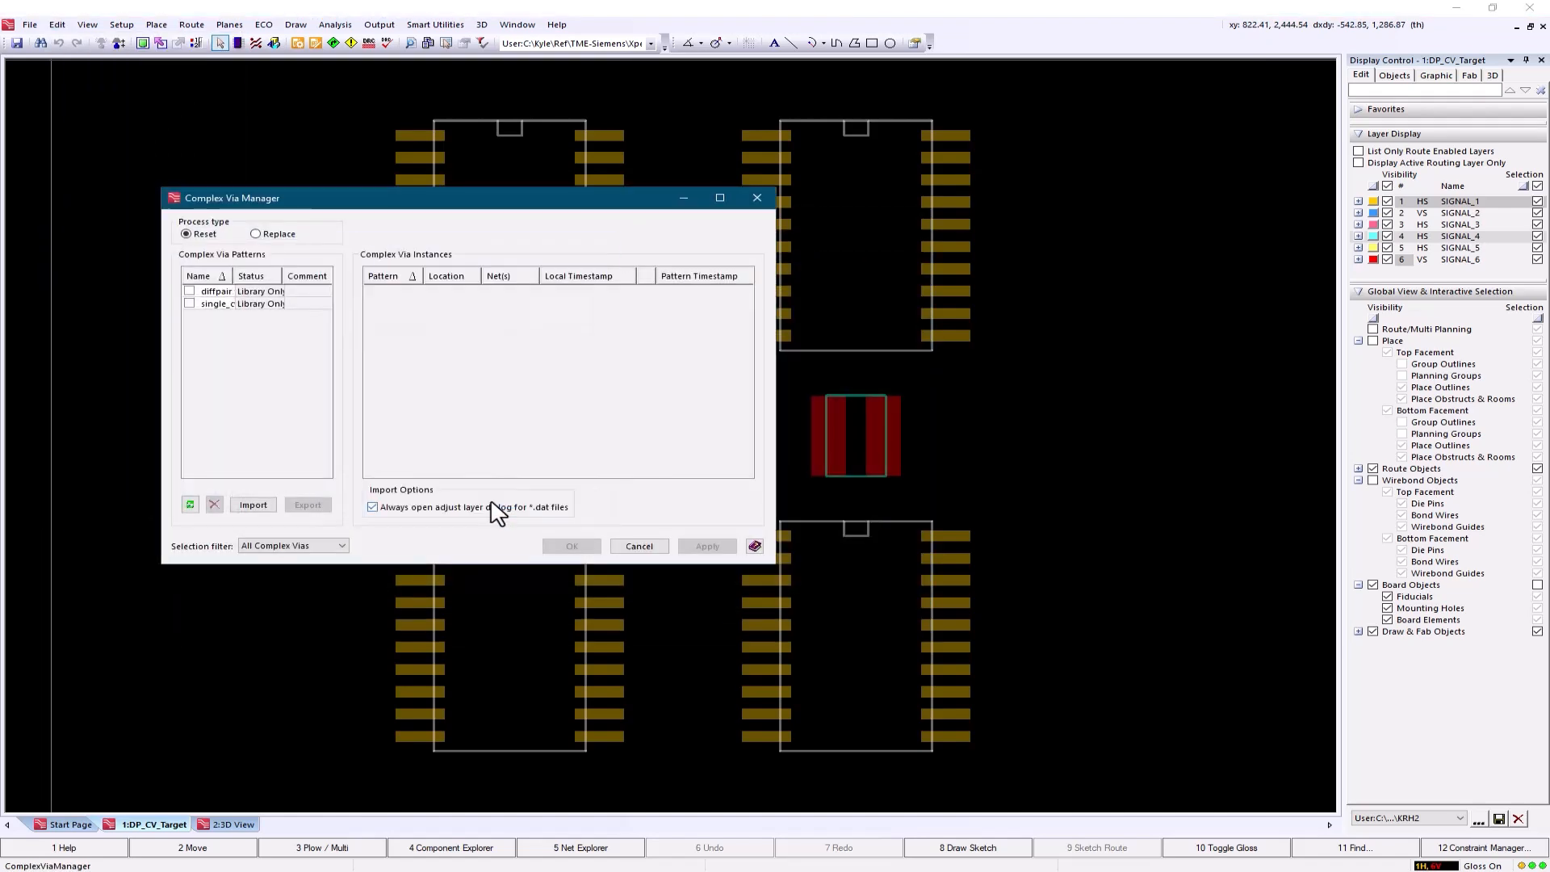